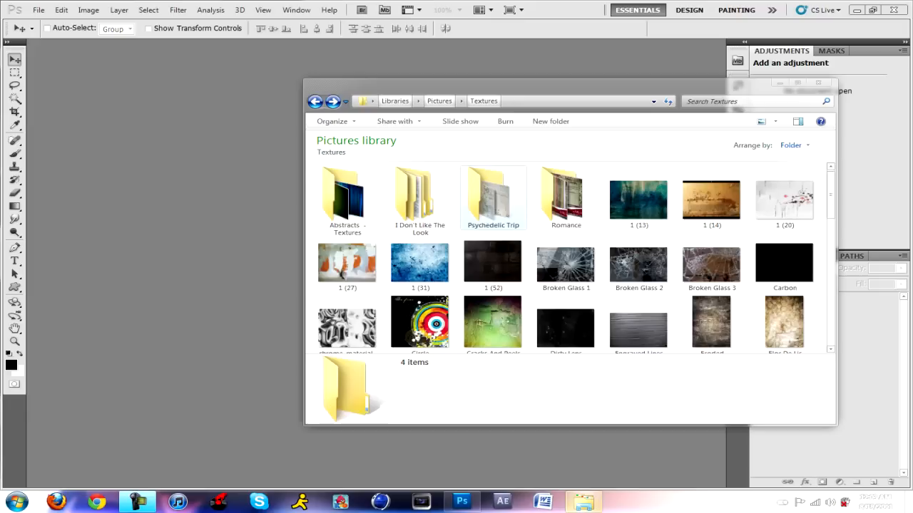
Close the Explorer Textures library window before starting the new HD document
left_click(315, 100)
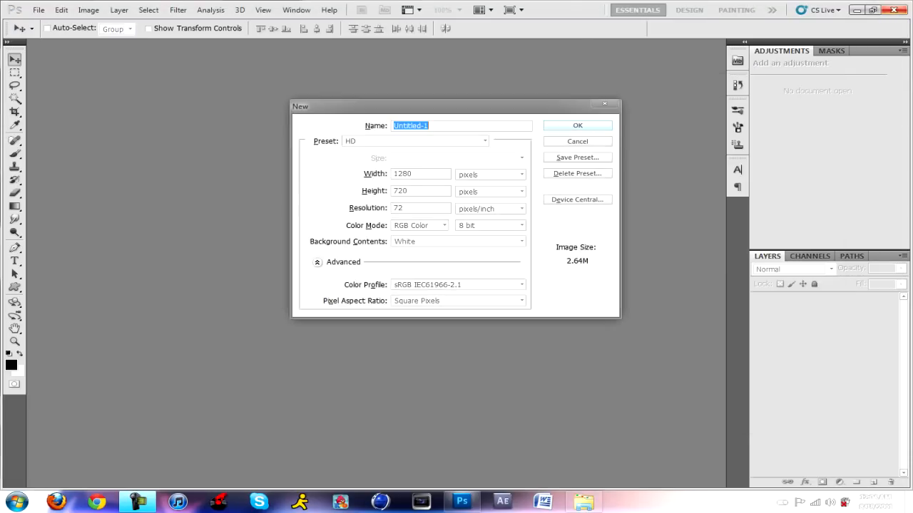
Create the 1280×720 HD document and convert its Background into an editable layer
left_click(576, 126)
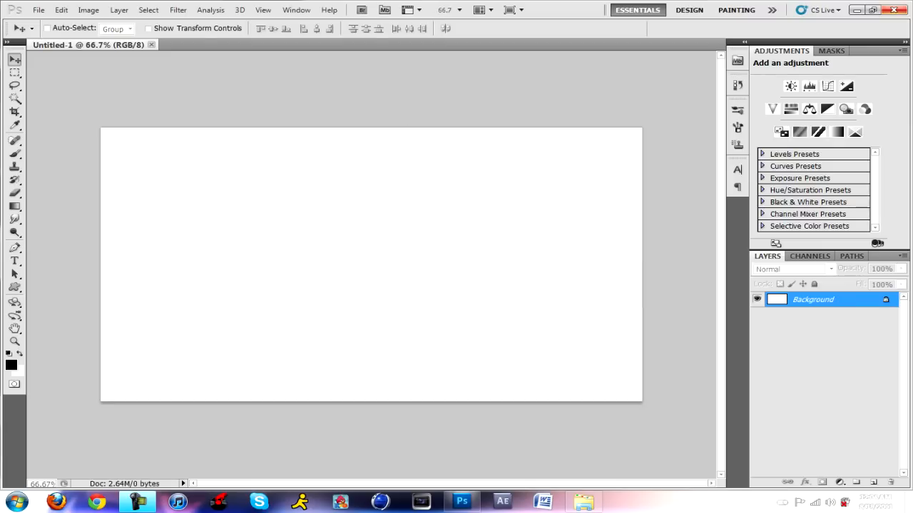
double_click(813, 299)
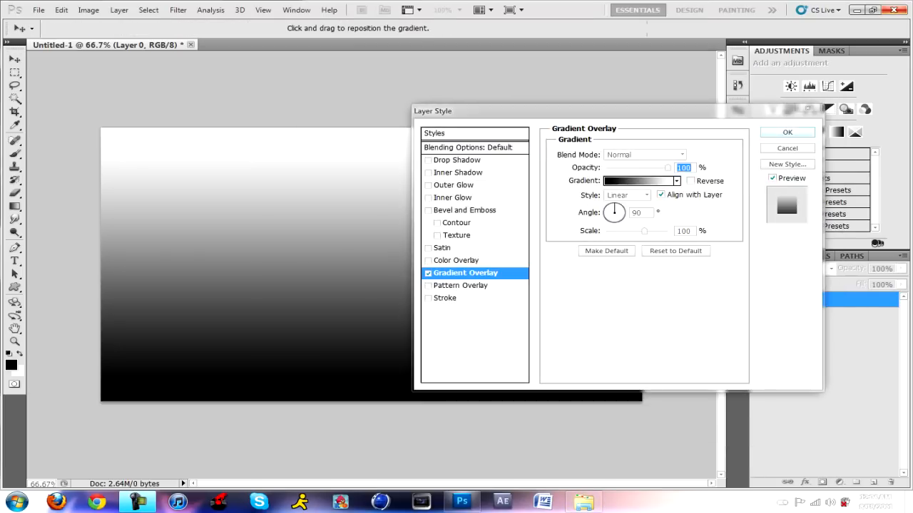
Apply a reversed radial Gradient Overlay from dark teal to bright cyan at scale 150
left_click(637, 179)
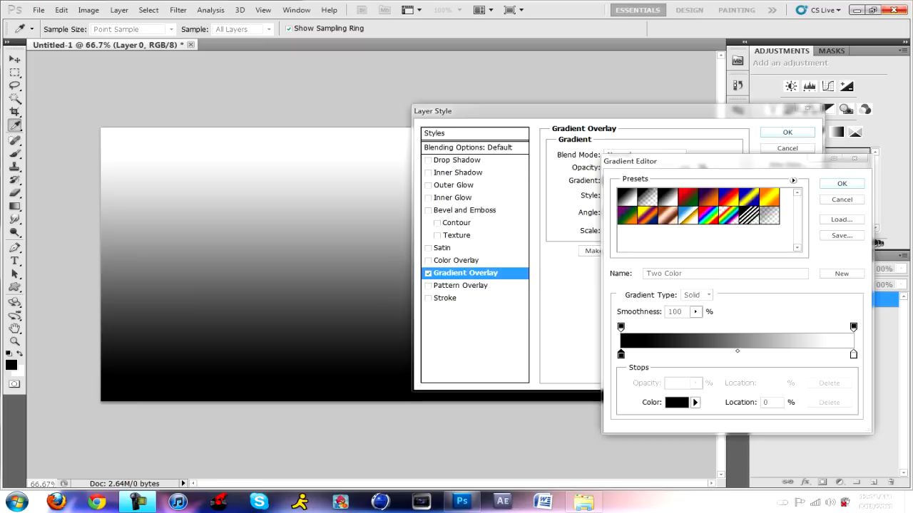
left_click(676, 402)
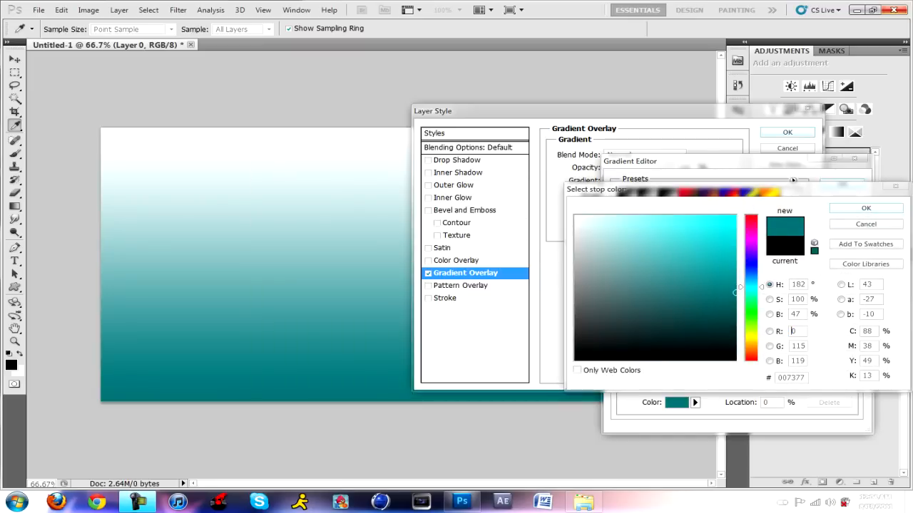
left_click(865, 208)
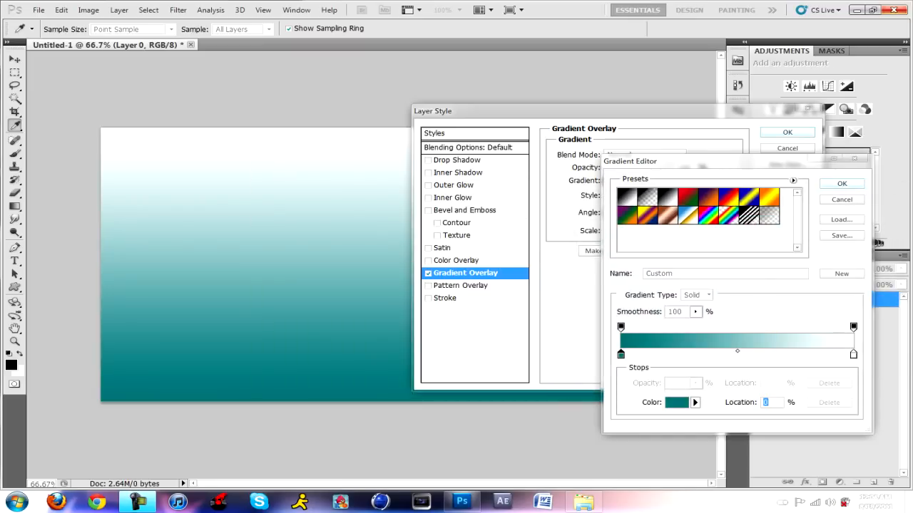
left_click(852, 353)
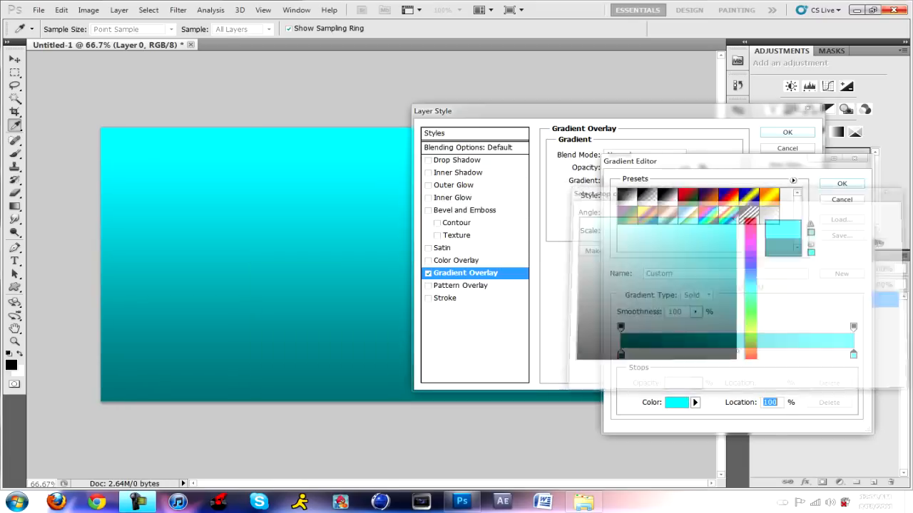
left_click(842, 182)
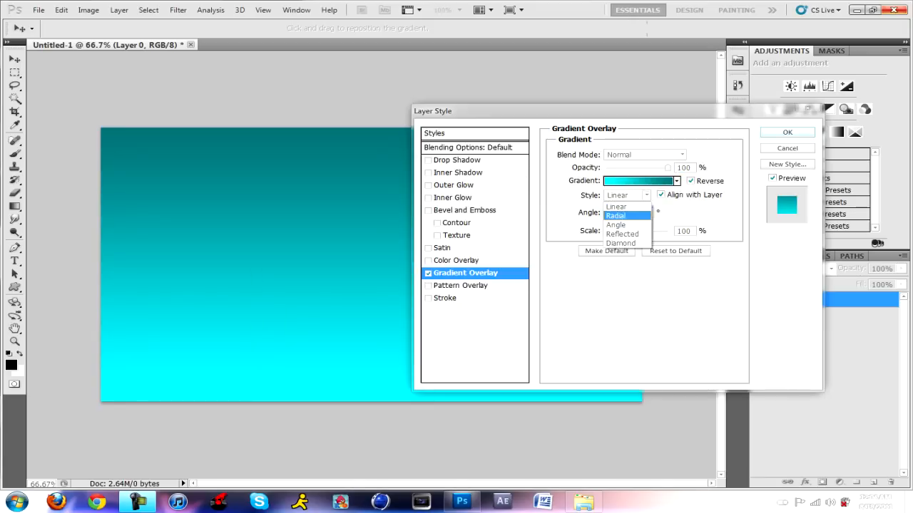
left_click(615, 215)
type("150")
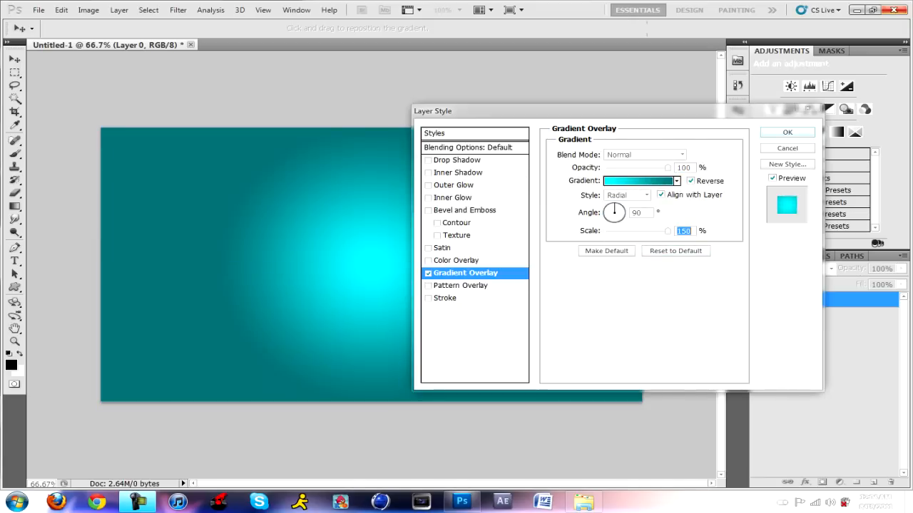
left_click(788, 131)
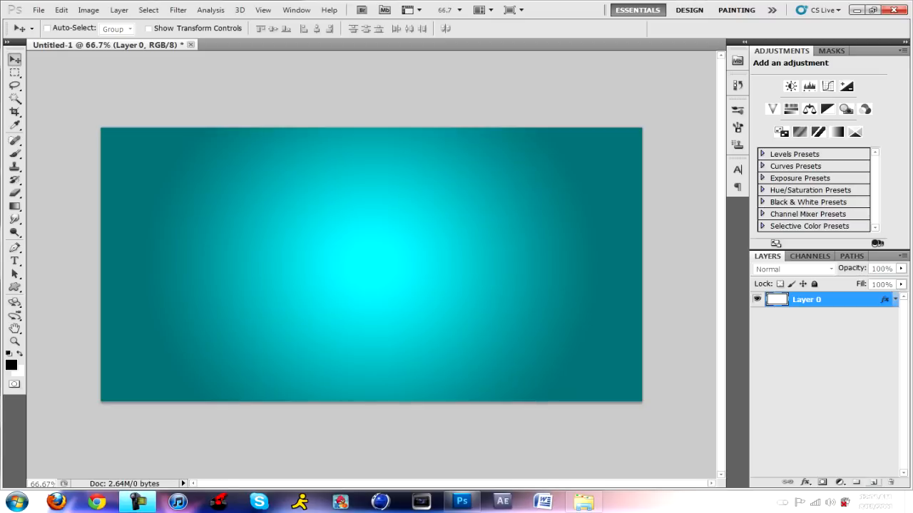
mouse_move(856, 482)
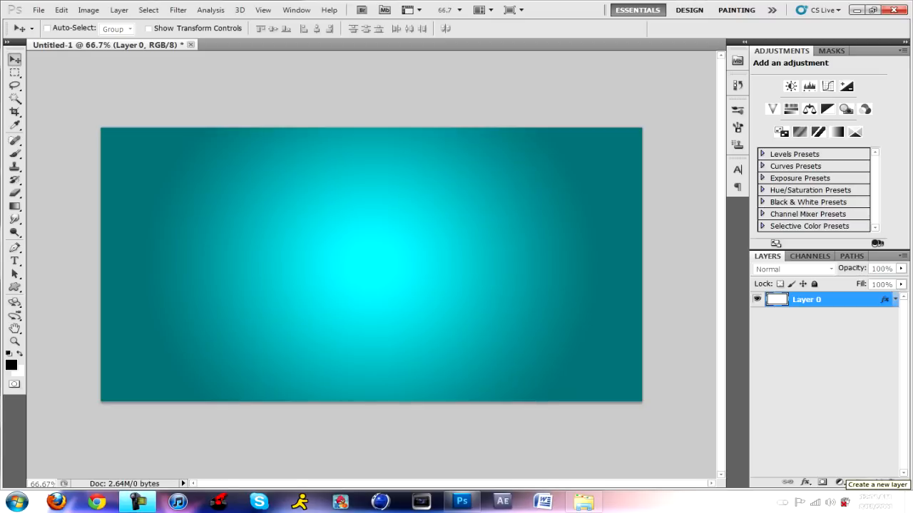
Add an empty Layer 1 and marquee a thin horizontal strip across the banner's upper half
left_click(856, 482)
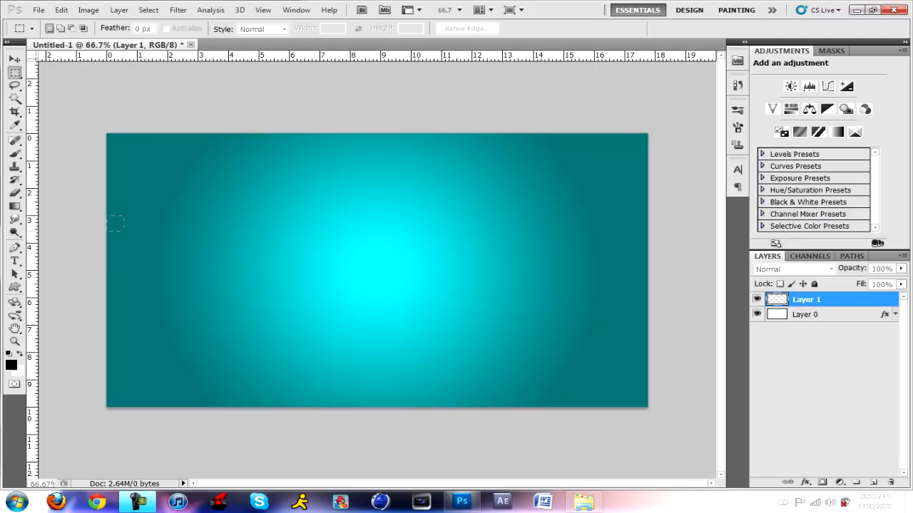
left_click_drag(114, 221, 645, 245)
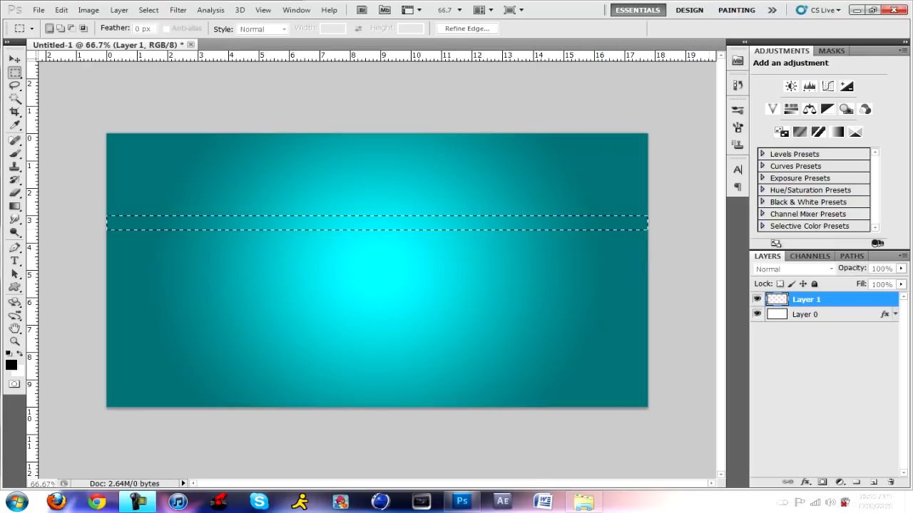
Fill the selected strip with black via Edit > Fill to form the first bar
left_click(60, 8)
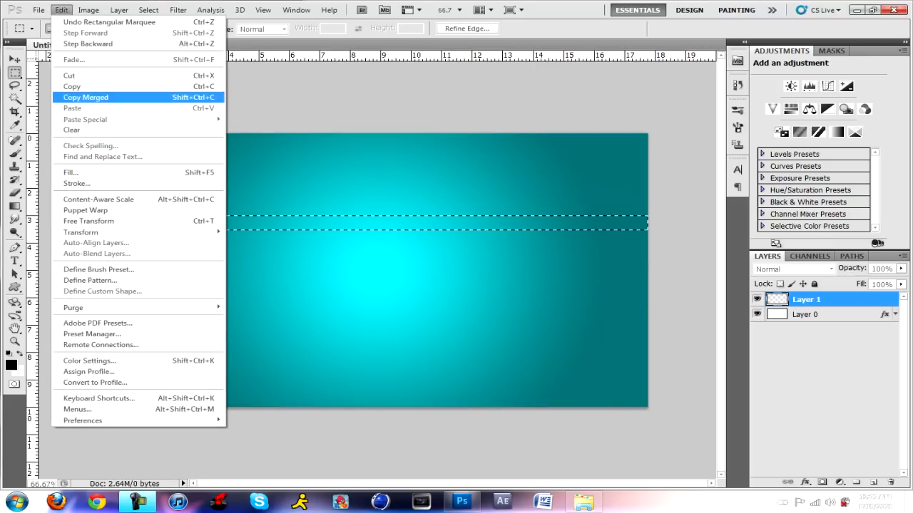
left_click(72, 173)
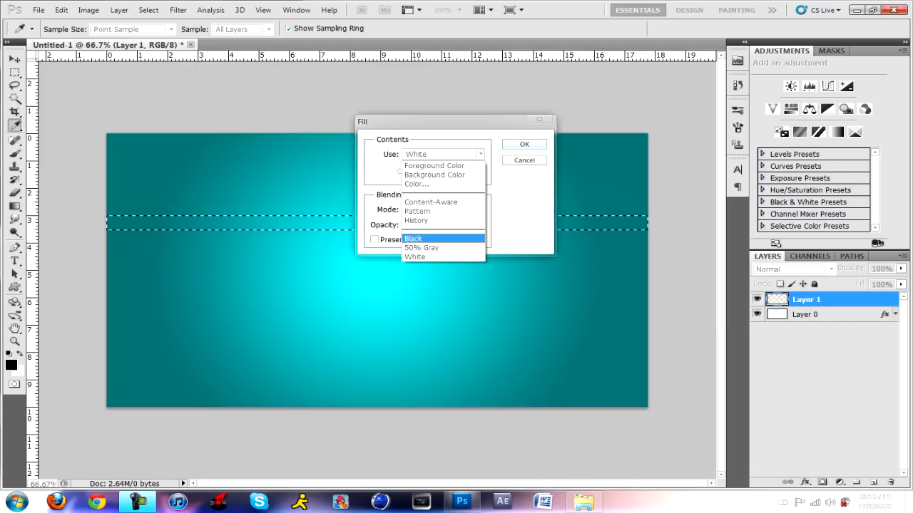
left_click(525, 144)
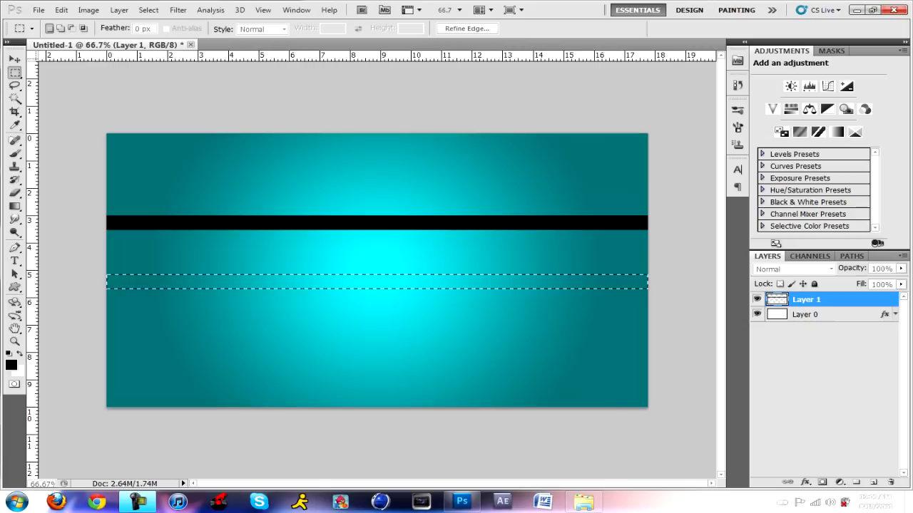
Fill the lower strip with black for a second bar, then start a text layer
left_click(59, 10)
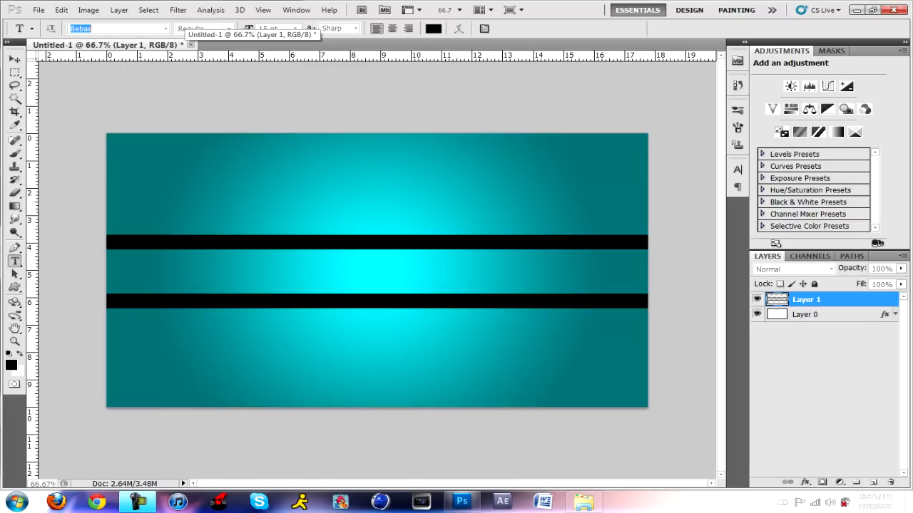
left_click(179, 196)
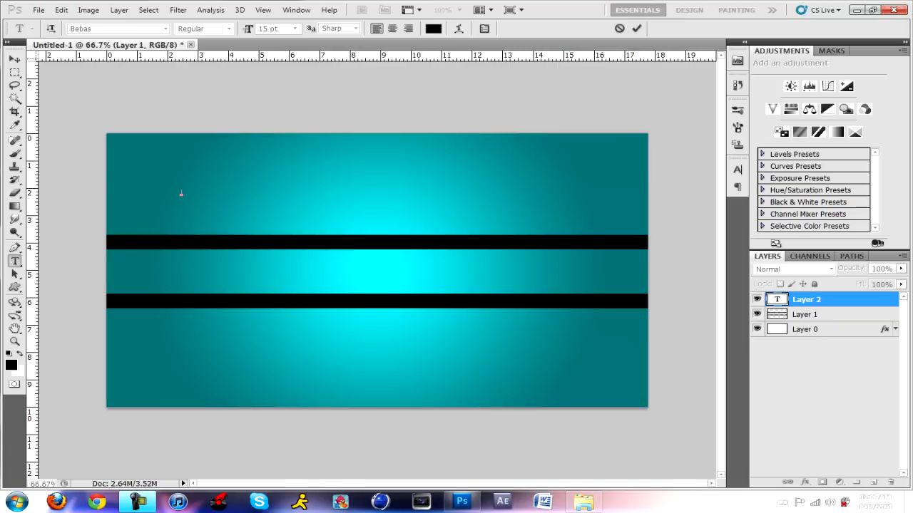
Type ZERO in Bebas 15 pt above the upper black bar
type("ZERO")
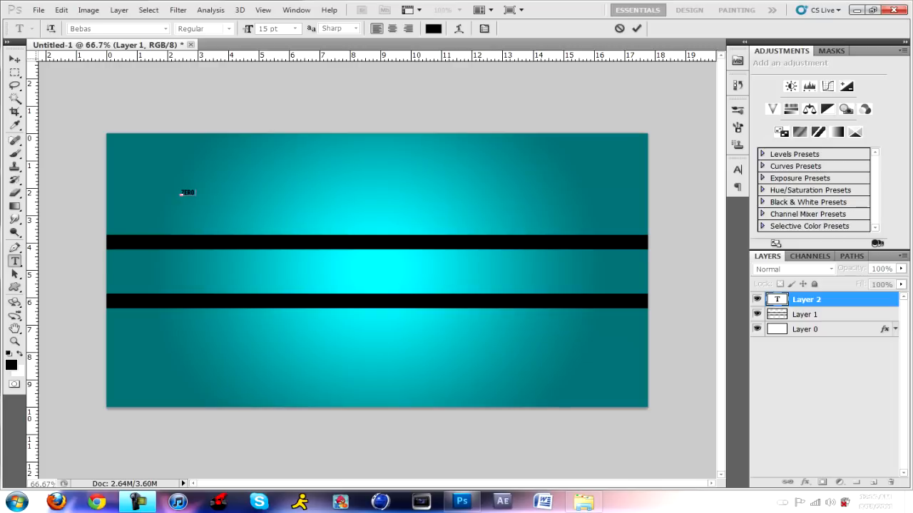
mouse_move(434, 29)
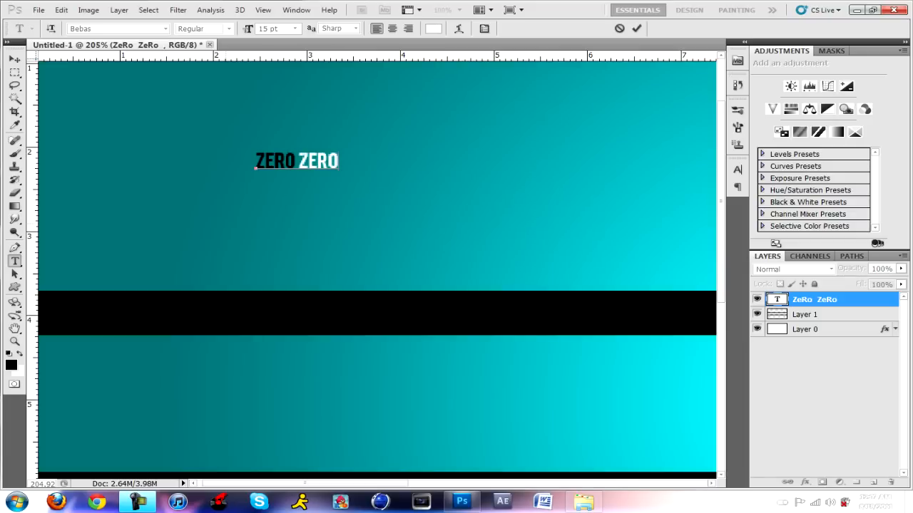
Extend the line with ZERO ZERO ZERO ZERO in alternating black and white words
left_click(298, 160)
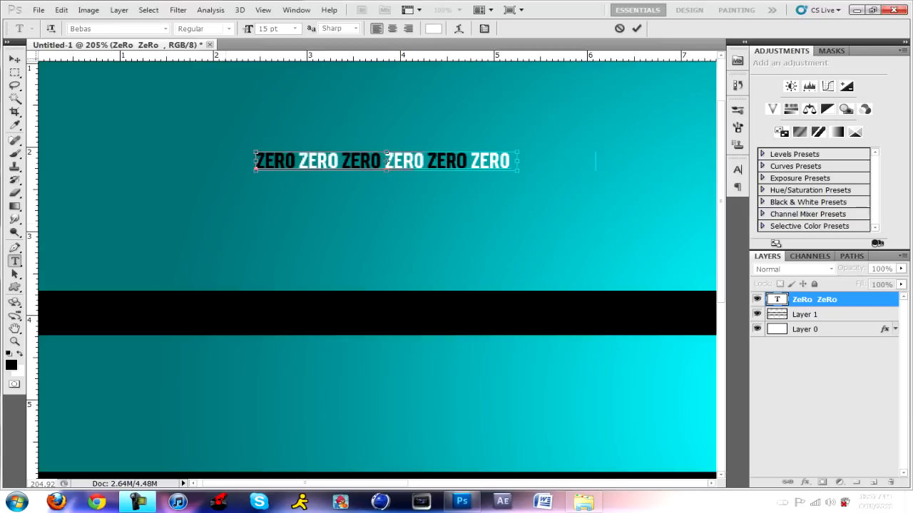
type("ZERO ZERO ZERO ZERO ZERO ZERO")
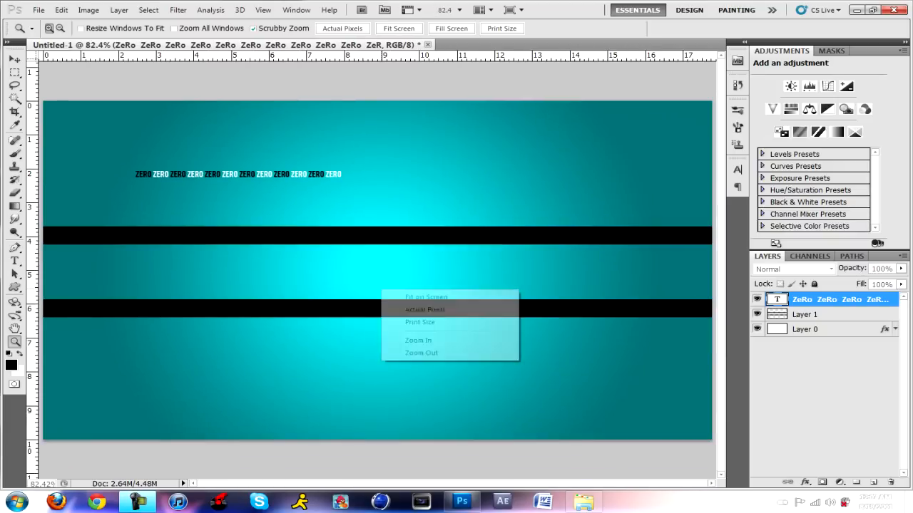
Fit the banner on screen and switch to the Move tool after stacking the ZERO rows
left_click(425, 308)
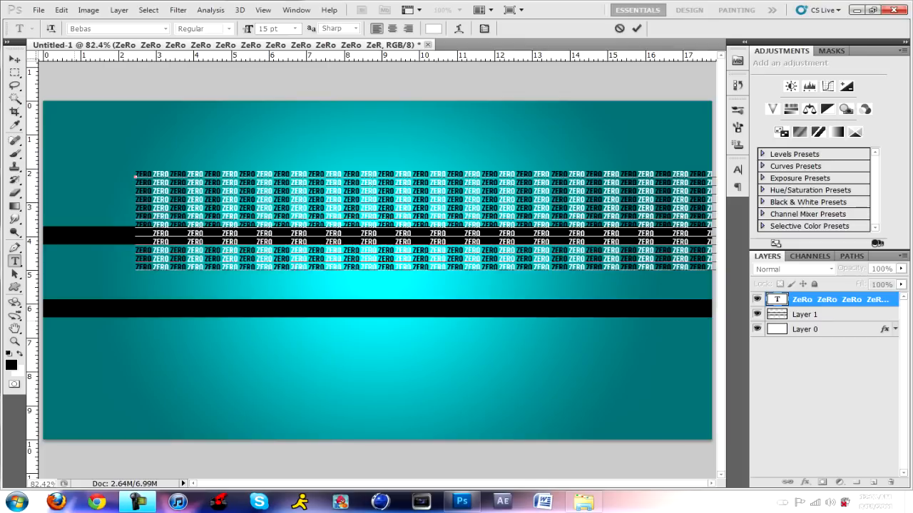
left_click(432, 28)
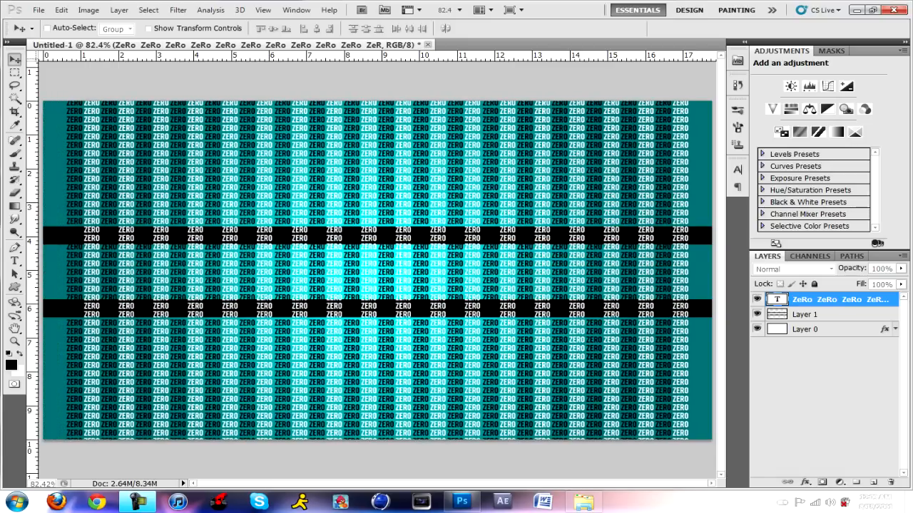
Rotate the ZERO pattern into diagonal bands, then pick the Rectangular Marquee tool
right_click(804, 300)
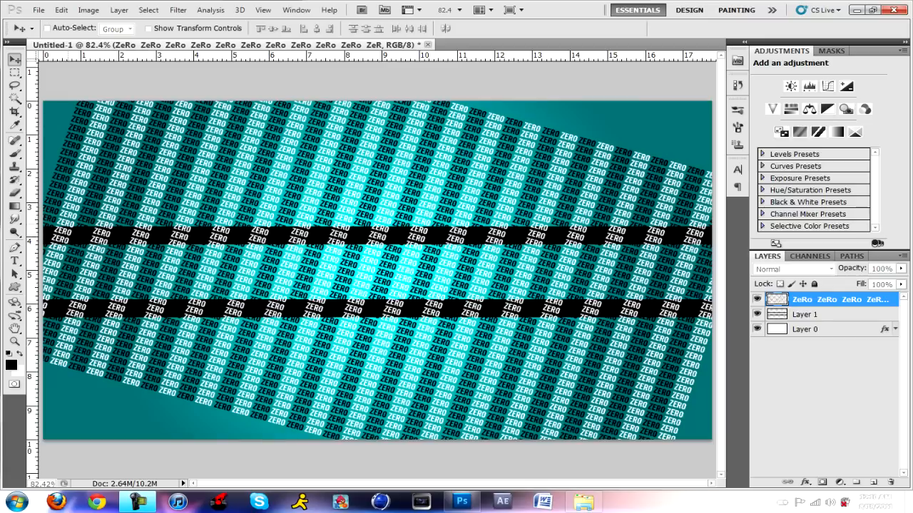
mouse_move(14, 111)
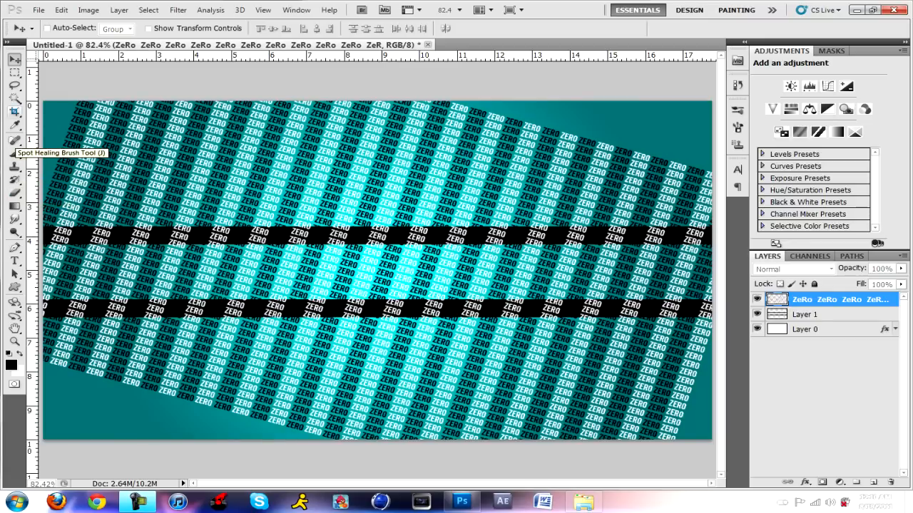
left_click(14, 71)
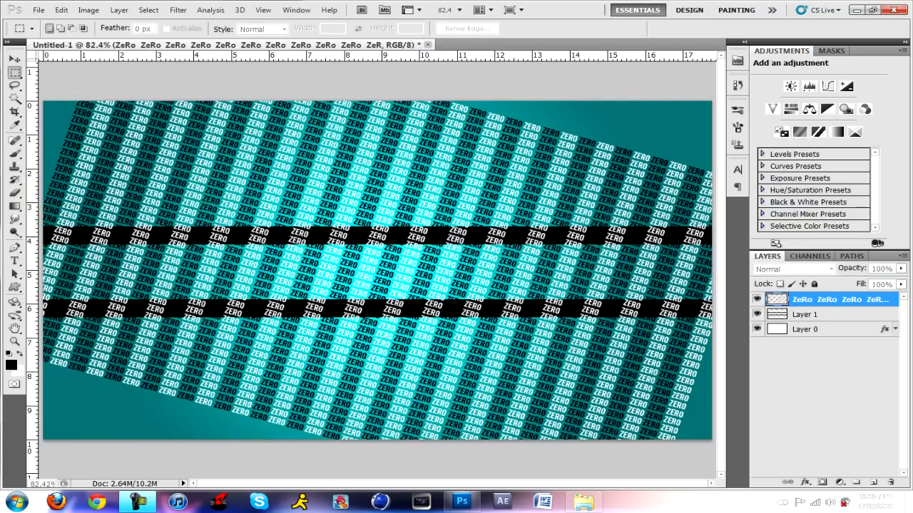
Rename the rotated ZERO pattern layer to 'Text' in the Layers panel
double_click(841, 300)
type("Text")
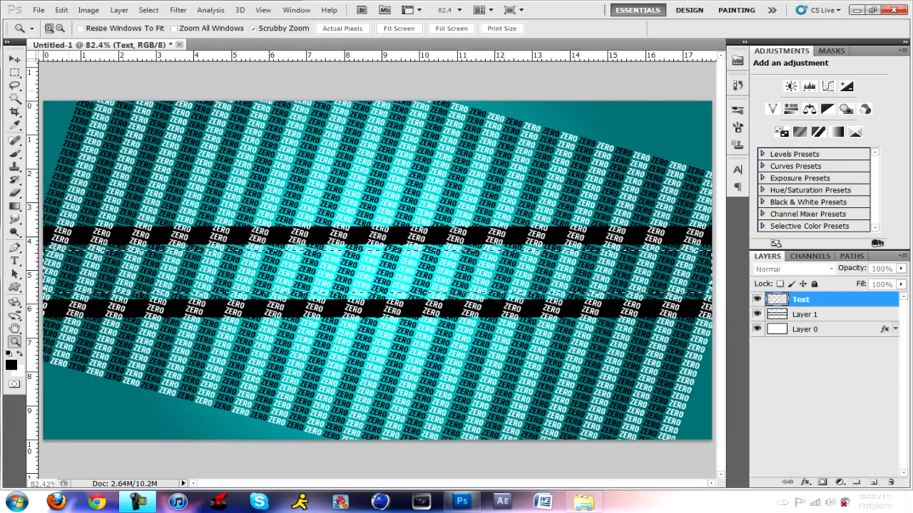
Trim the ZERO pattern to the band between the black bars and select it with the bars layer
left_click(148, 8)
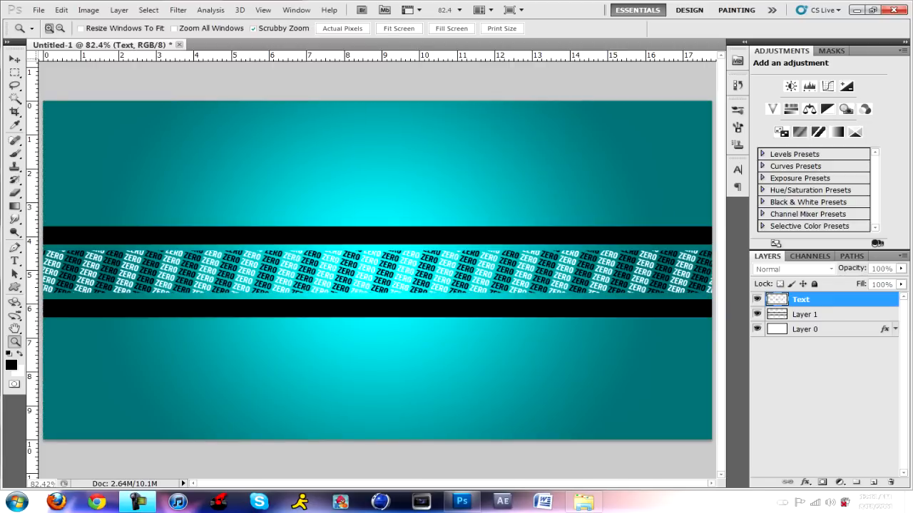
left_click(14, 59)
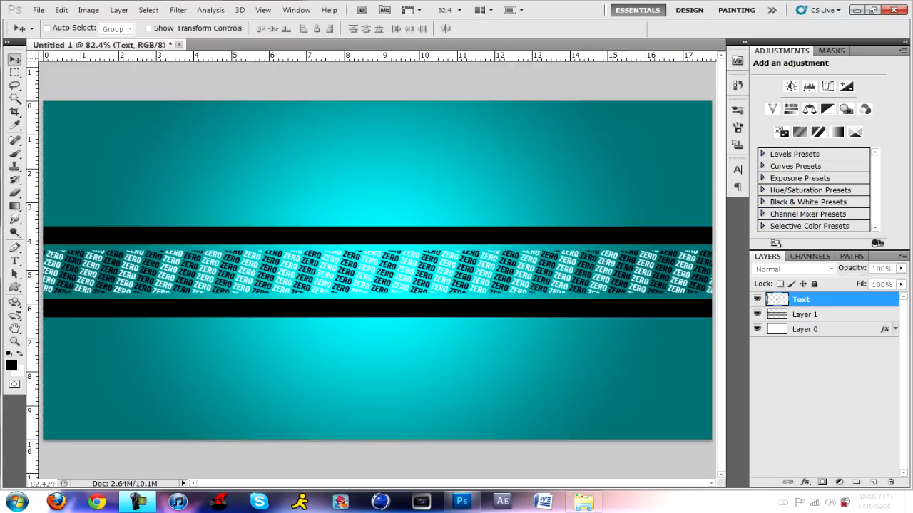
left_click(804, 314)
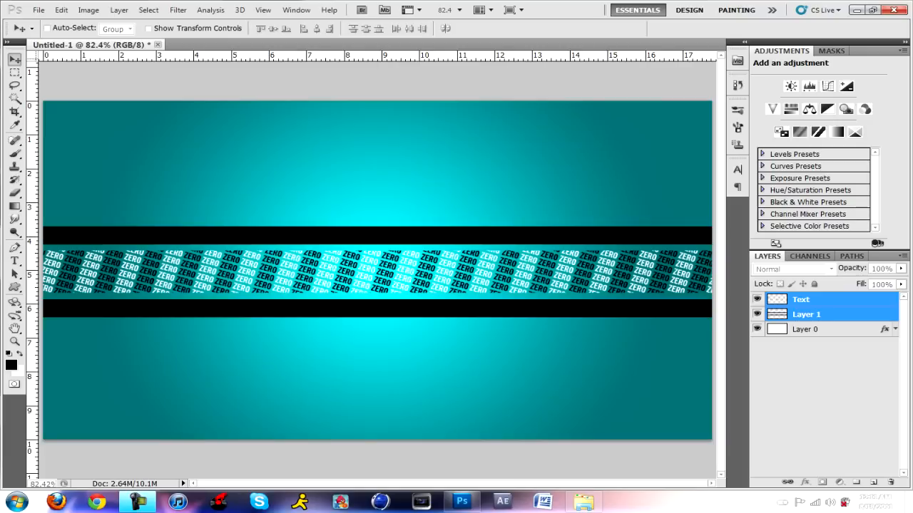
Select the Text layer and Layer 1 together and lower their opacity to 85%
left_click(806, 299)
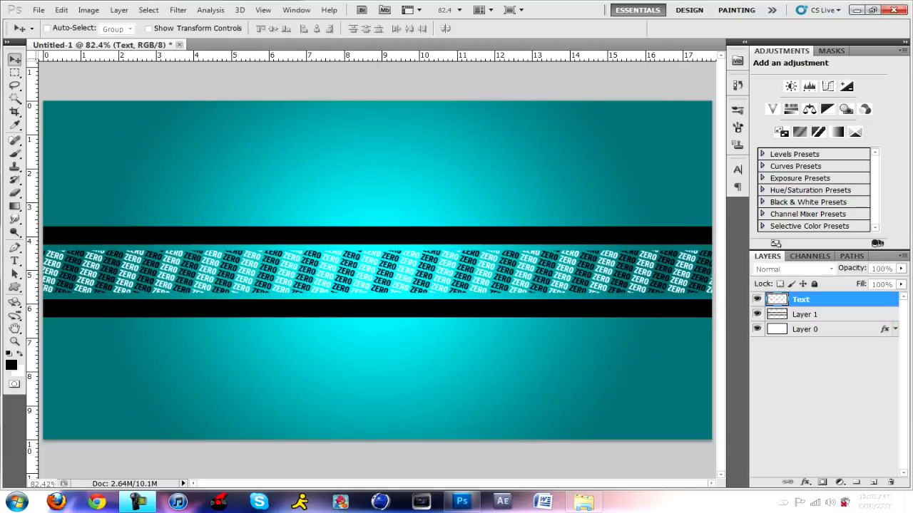
left_click(804, 315)
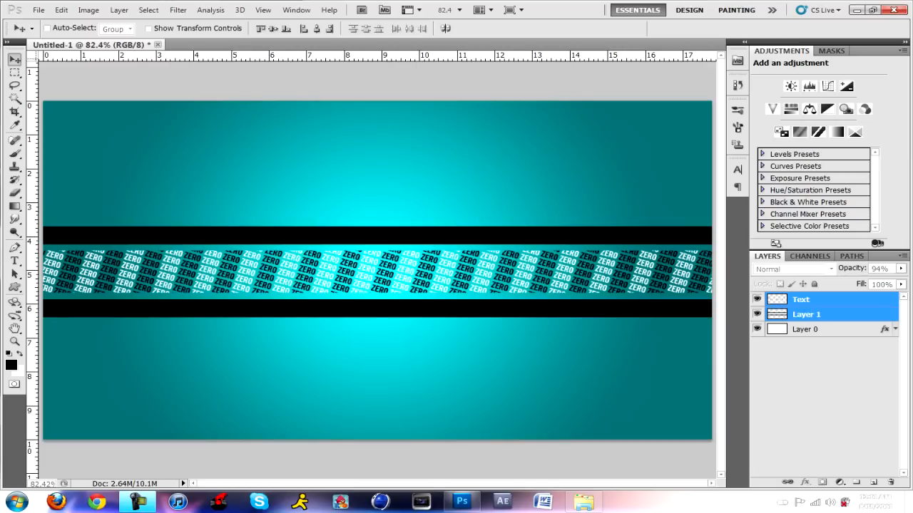
left_click(895, 268)
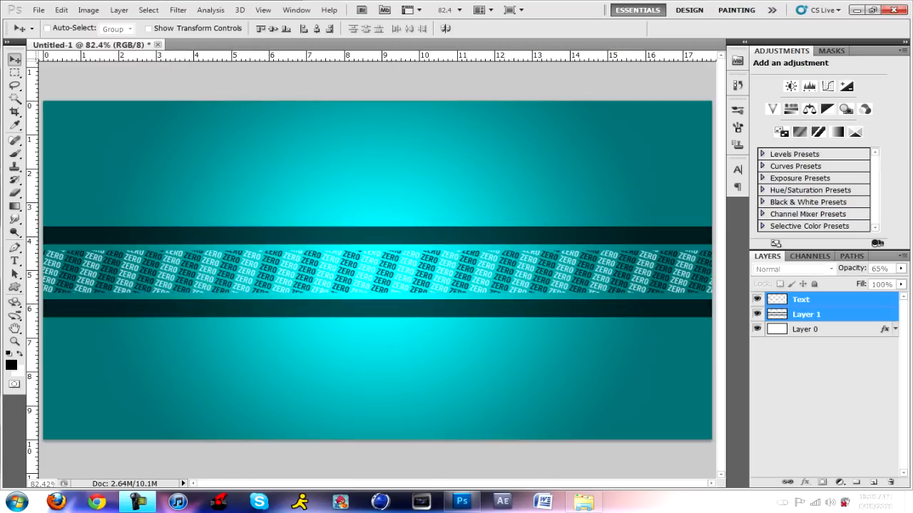